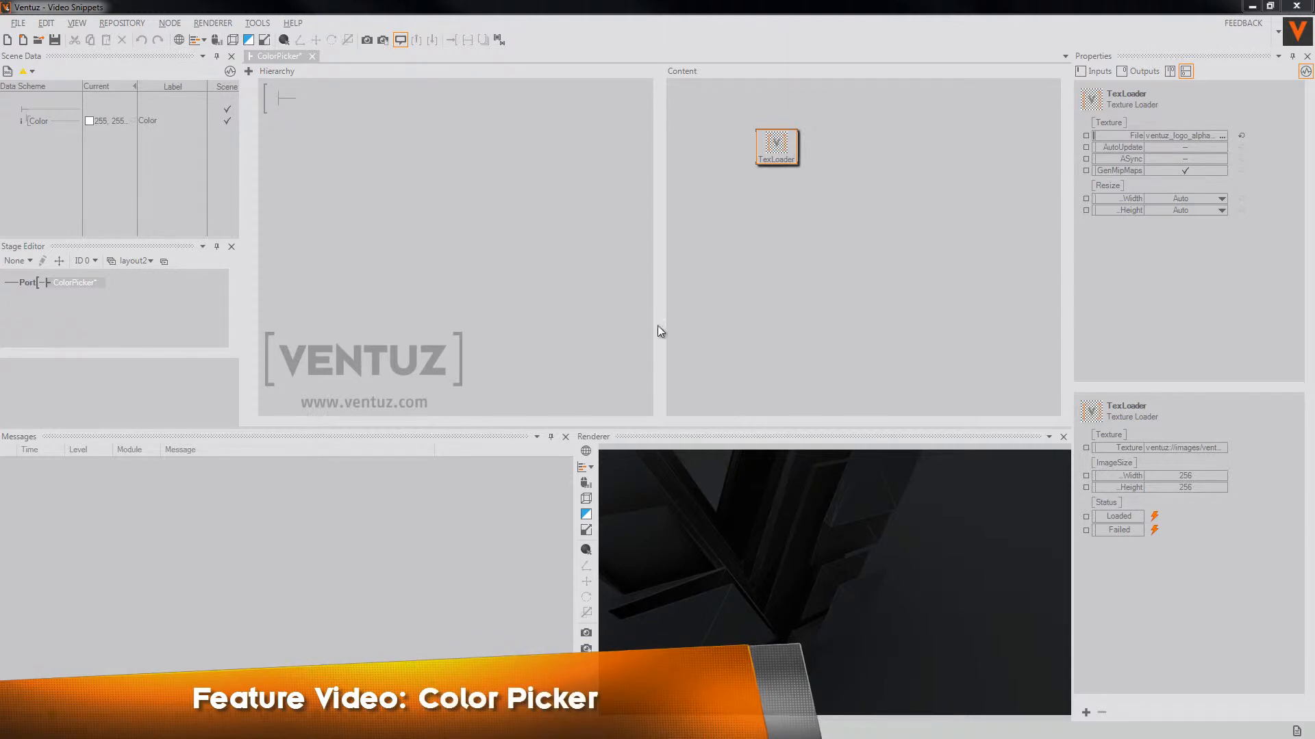
pyautogui.moveTo(806, 282)
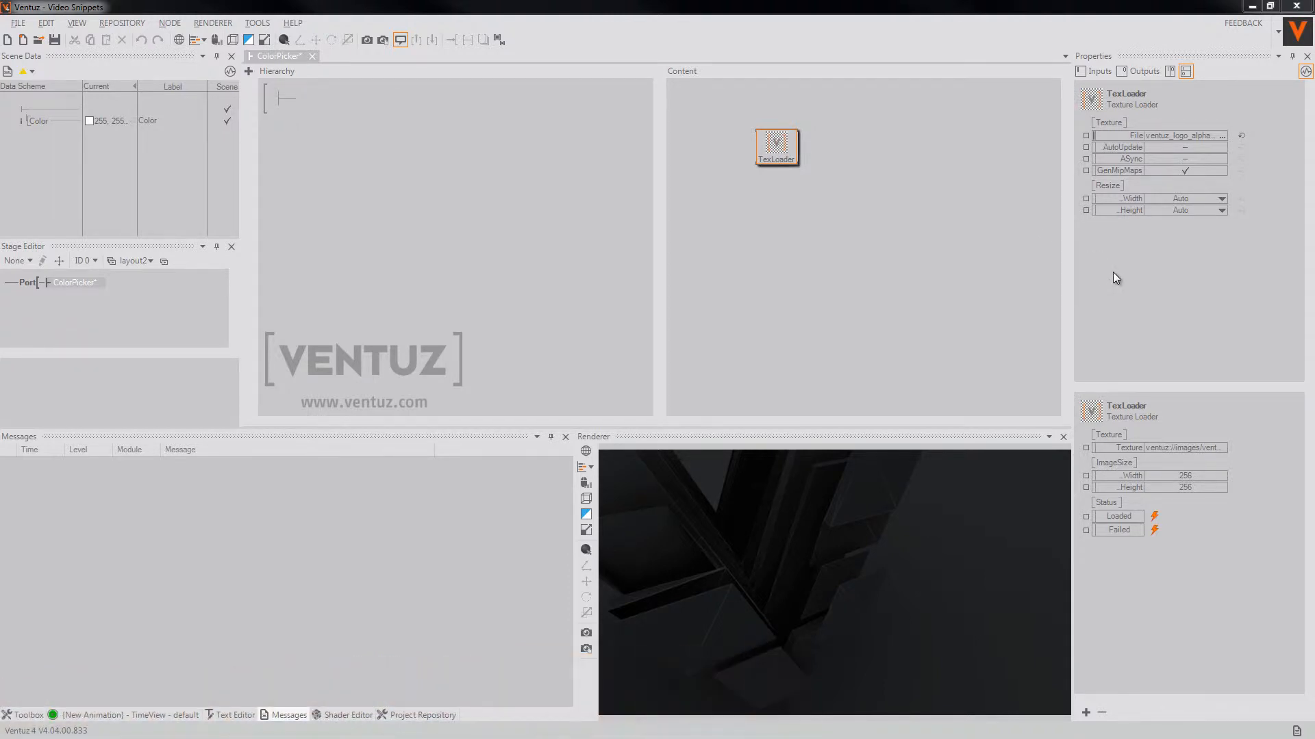
pyautogui.moveTo(1127, 563)
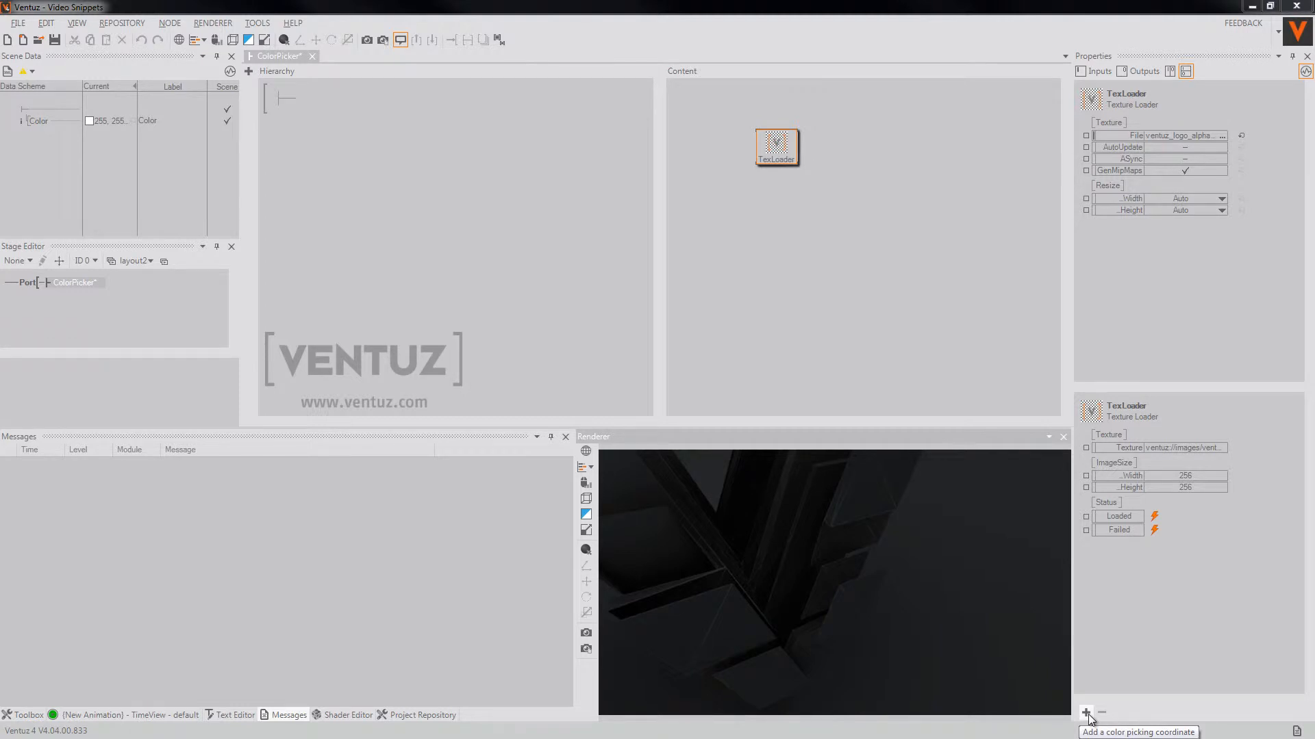
# Step: Add a ColorPicker coordinate to the TexLoader at 74, 55, picking color 131, 123, 122
pyautogui.click(1085, 713)
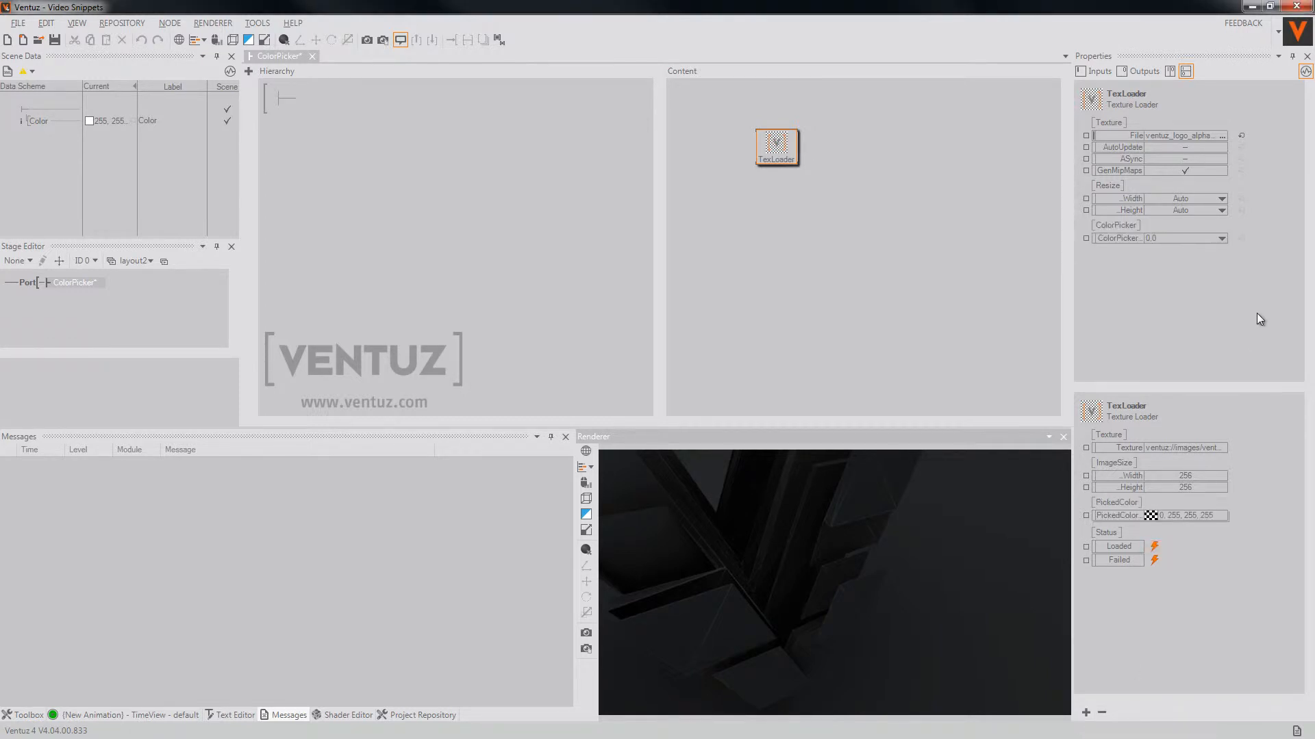
pyautogui.click(1222, 239)
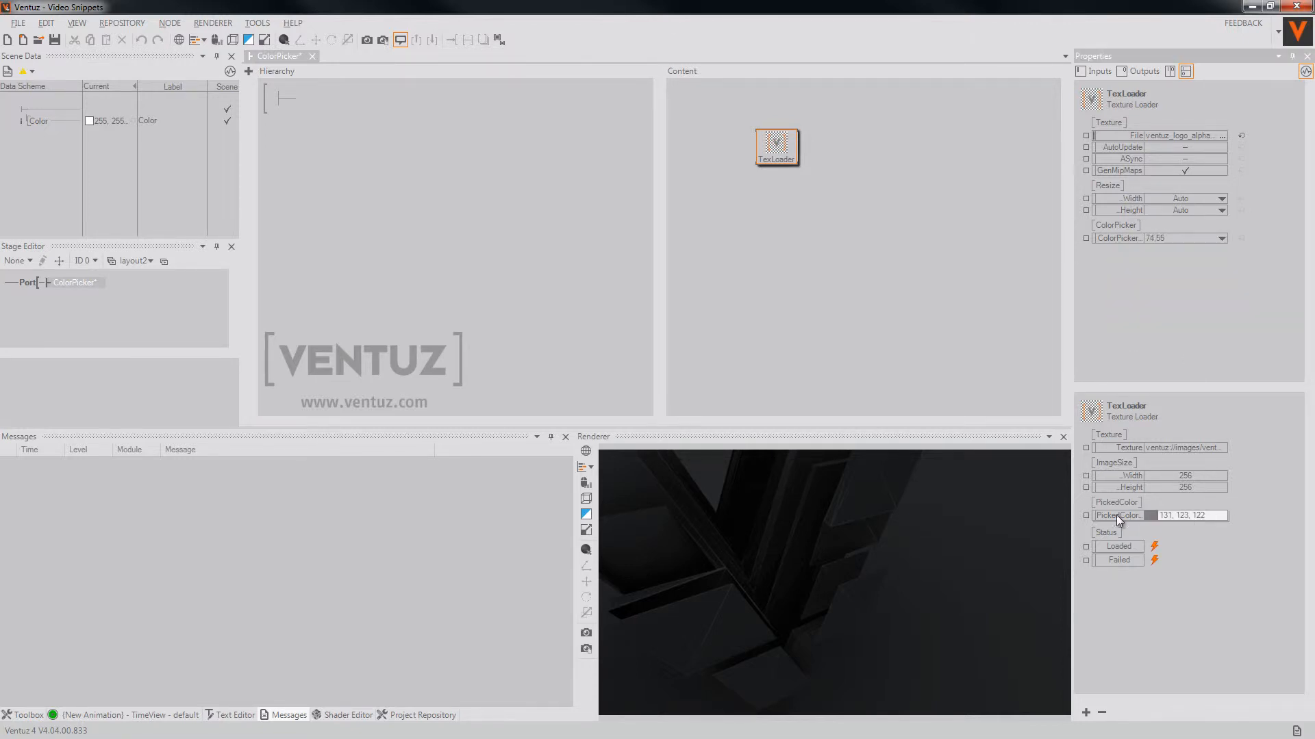
pyautogui.moveTo(794, 176)
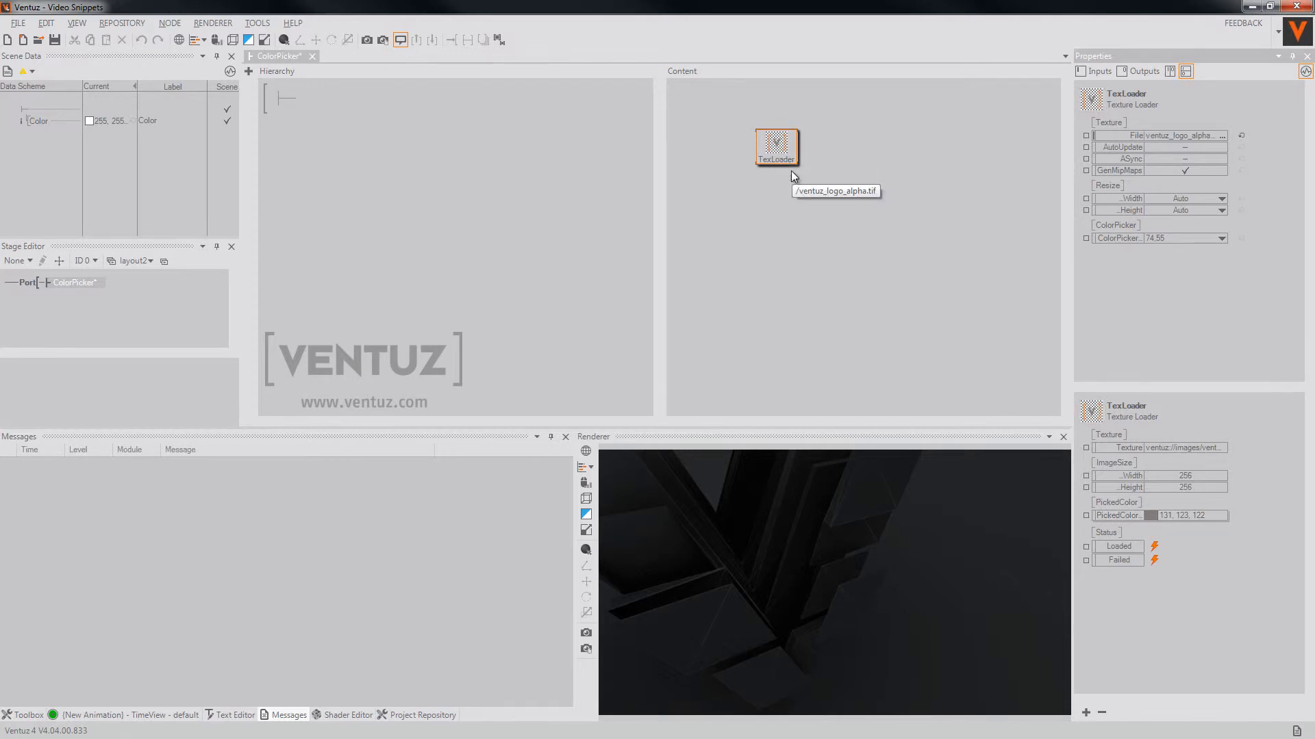
pyautogui.moveTo(784, 161)
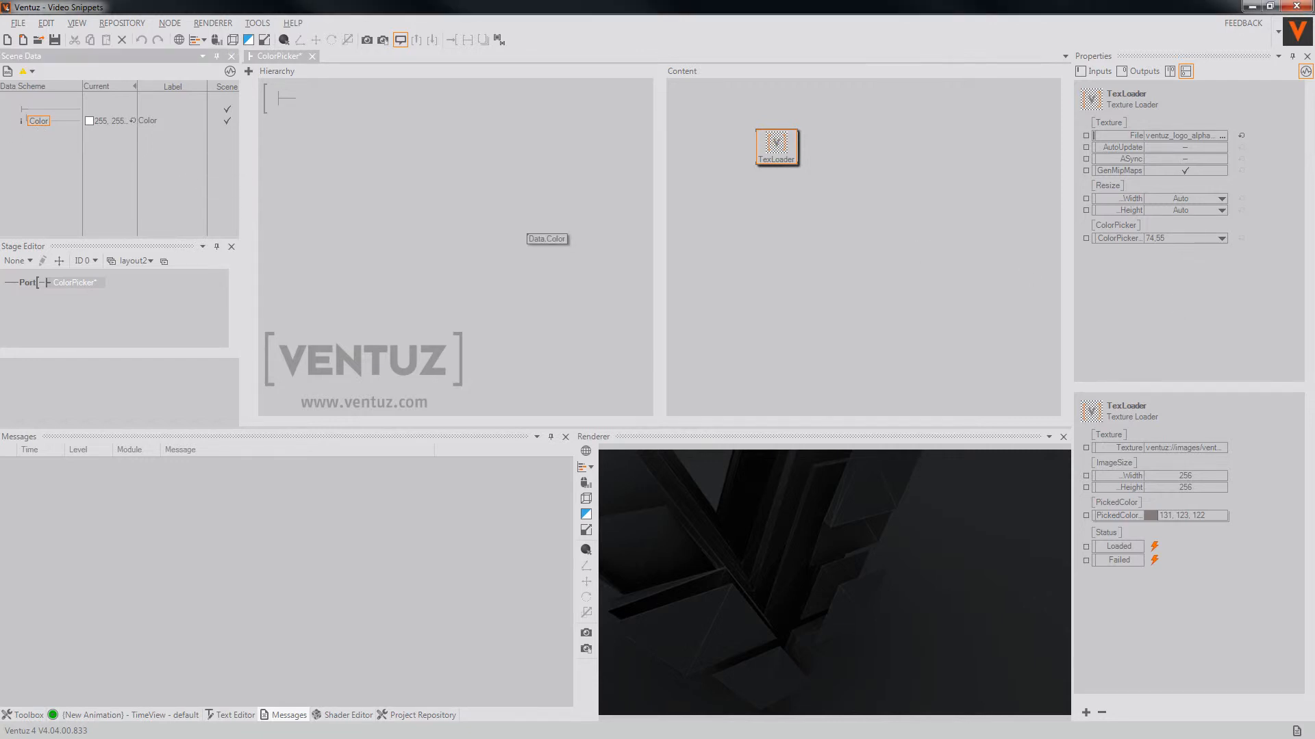
pyautogui.moveTo(811, 182)
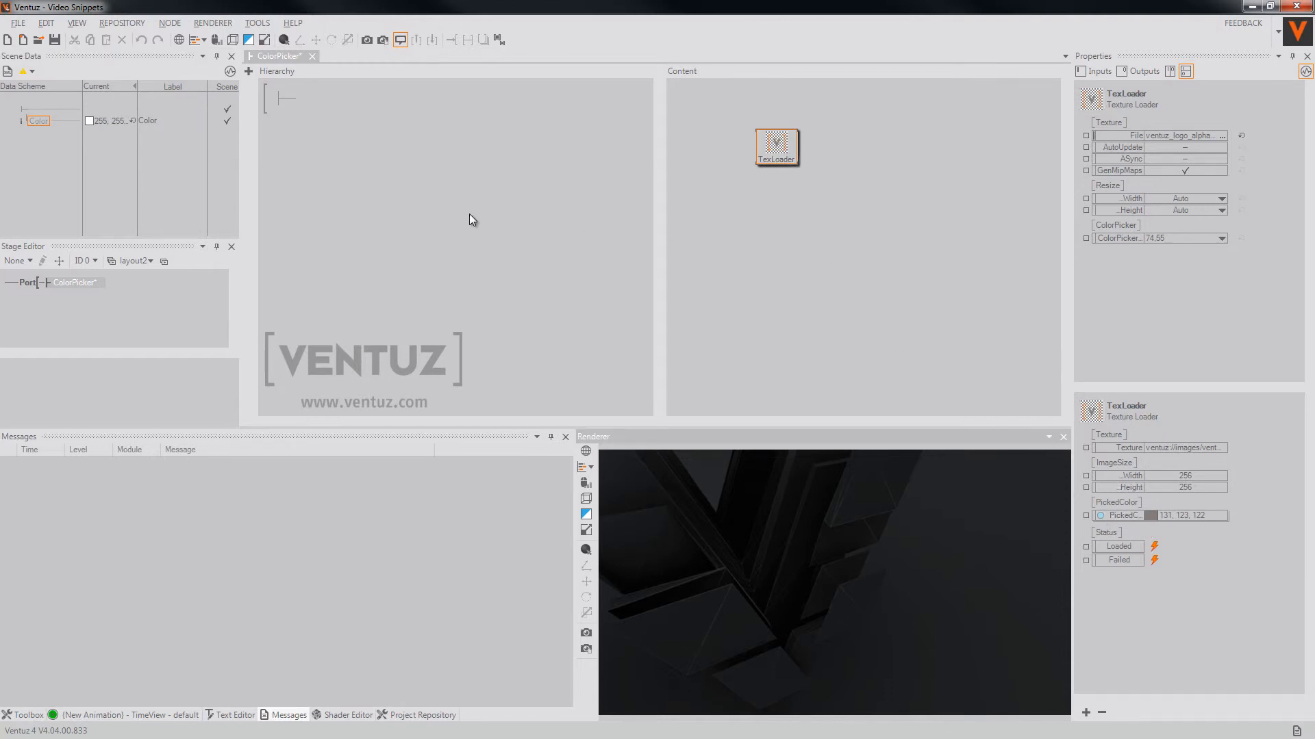
pyautogui.moveTo(738, 259)
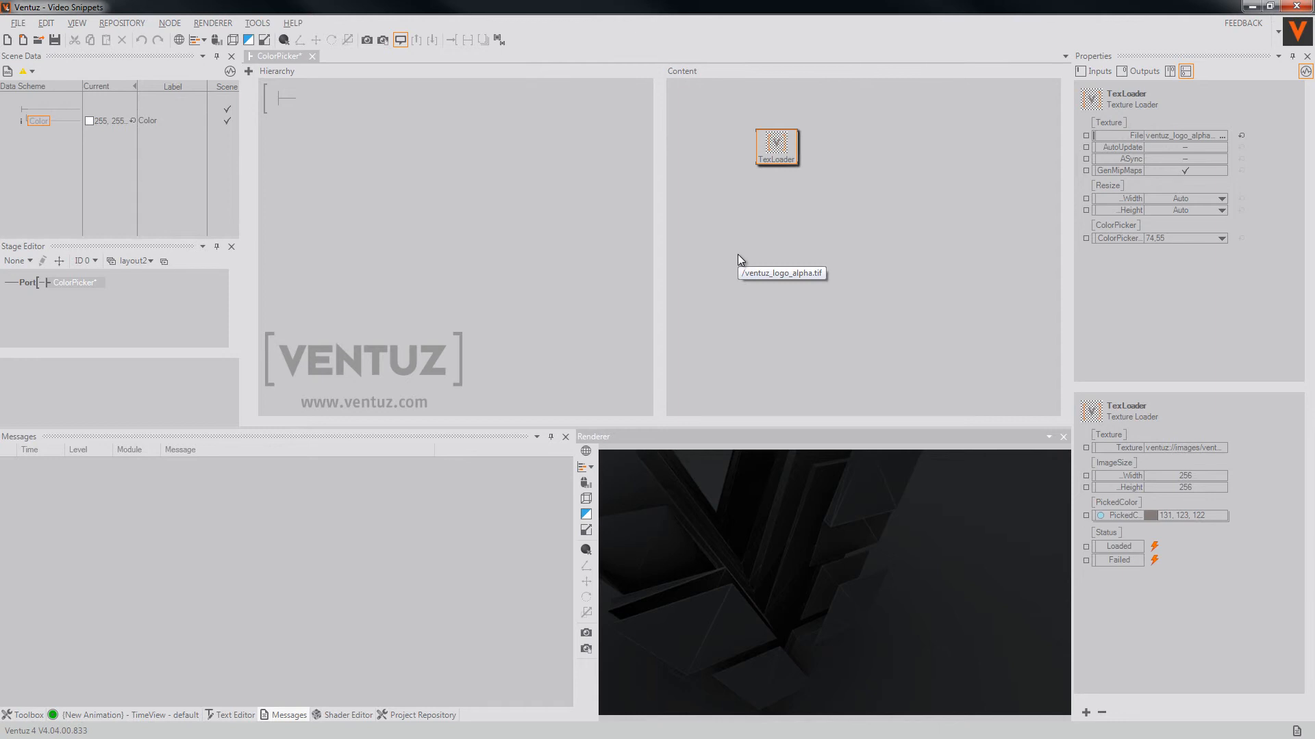
pyautogui.moveTo(858, 320)
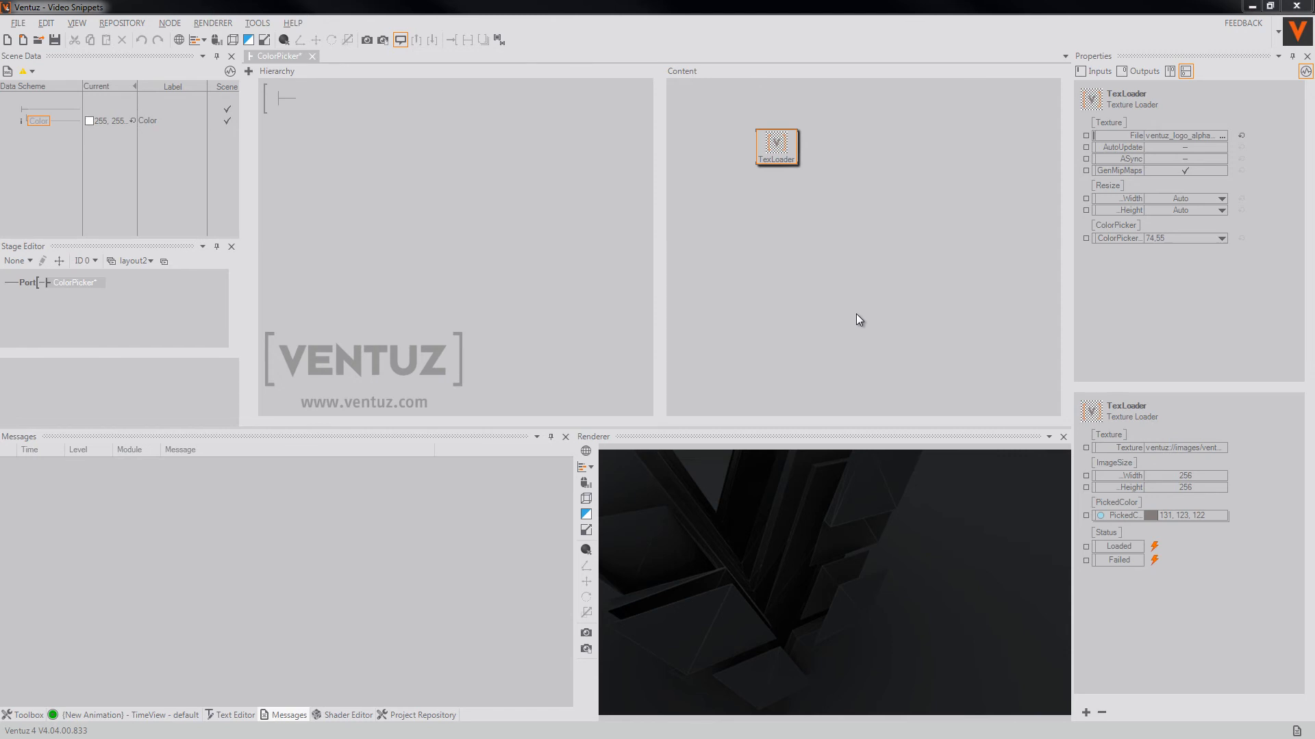
pyautogui.moveTo(845, 326)
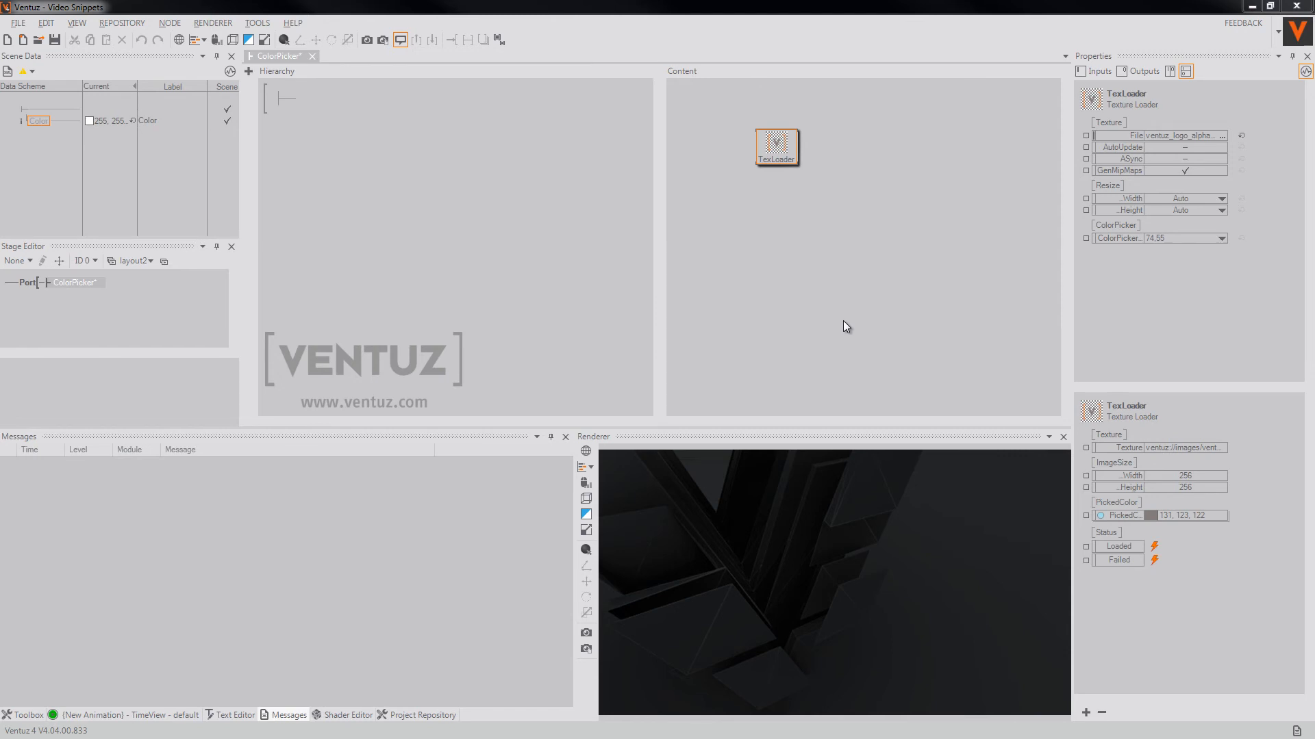